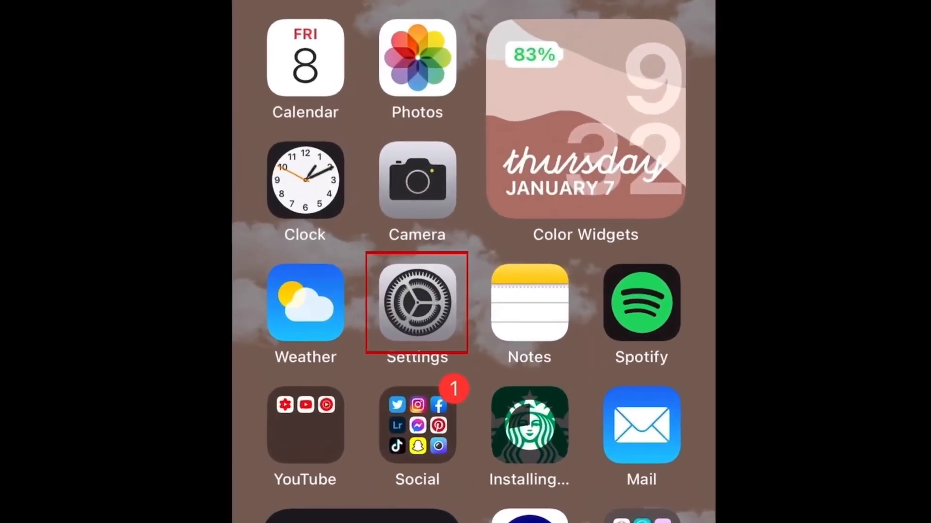
Step: Open the Settings app from the Home Screen
click(416, 302)
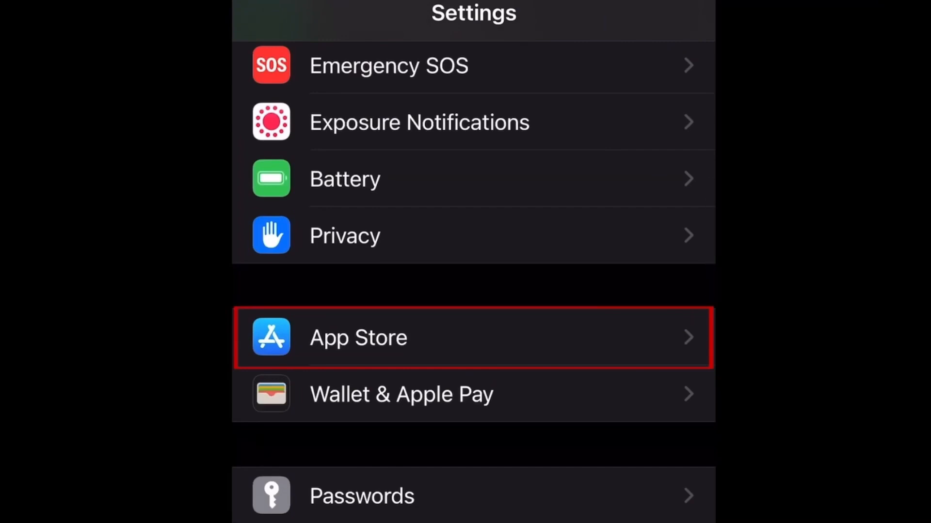
Step: Open App Store settings and switch on App Updates under Automatic Downloads
click(357, 338)
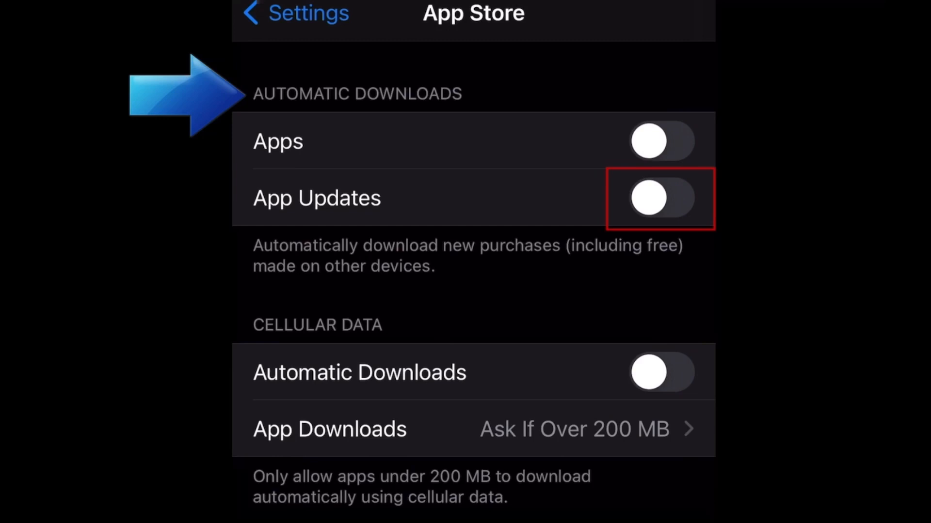
click(659, 198)
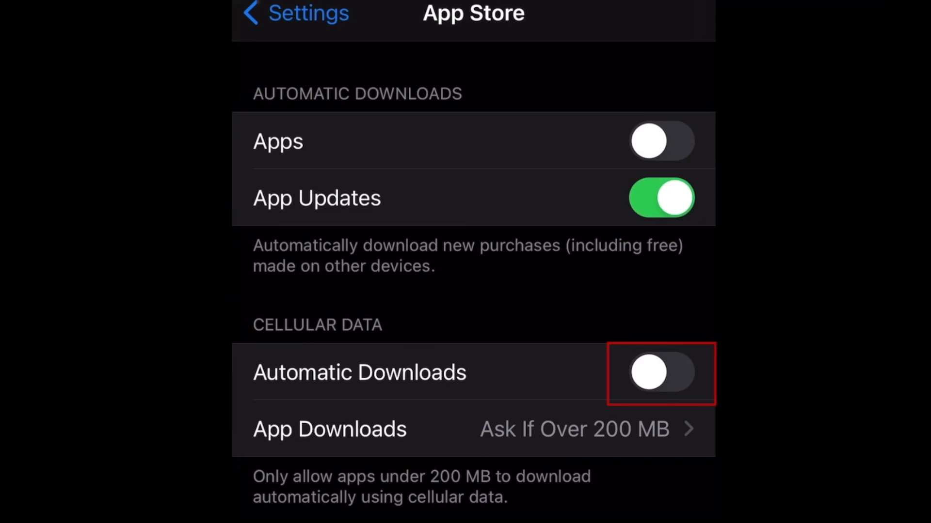
Step: Open the App Downloads options under Cellular Data, currently 'Ask If Over 200 MB'
click(660, 373)
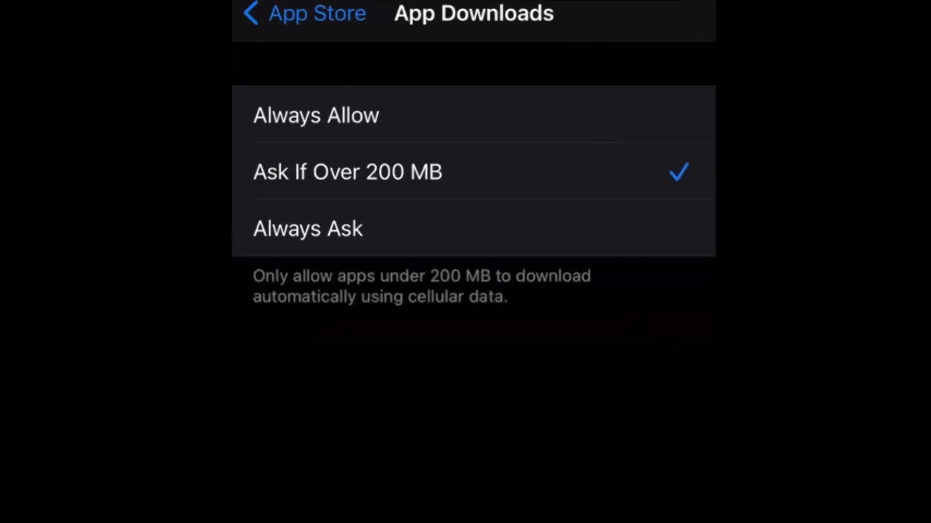
Step: Try Always Ask and Ask If Over 200 MB, then settle on Always Allow
click(308, 228)
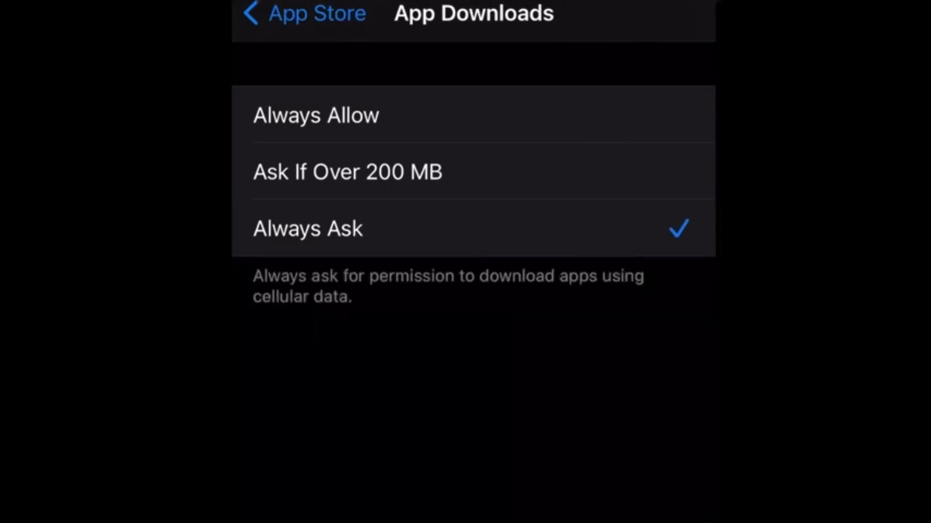
click(347, 172)
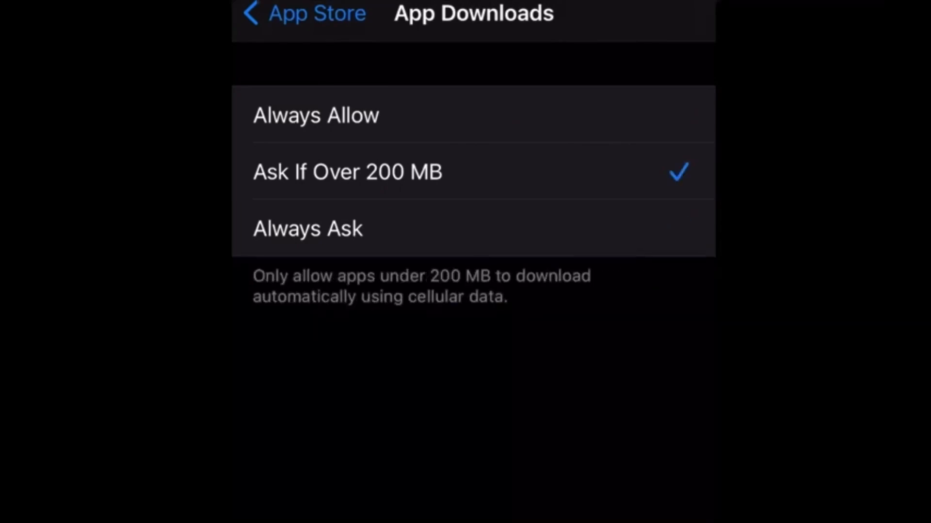
click(316, 114)
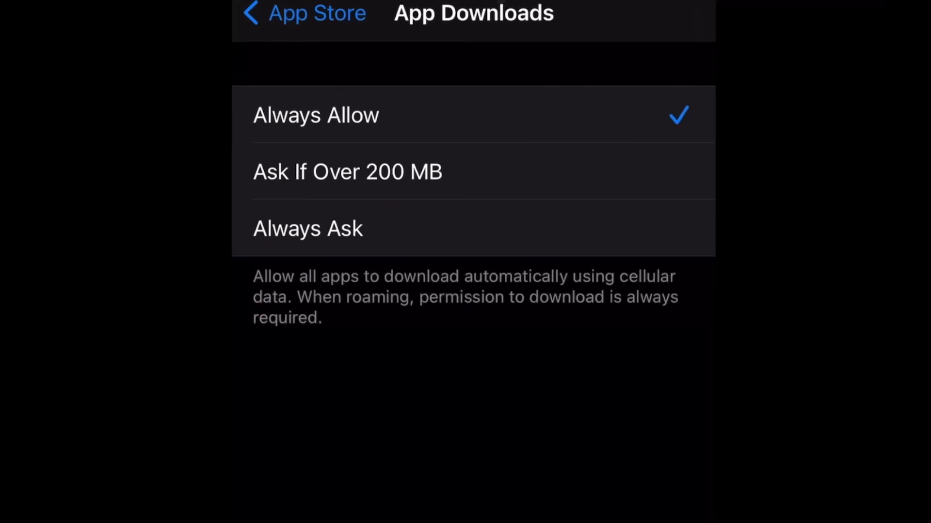